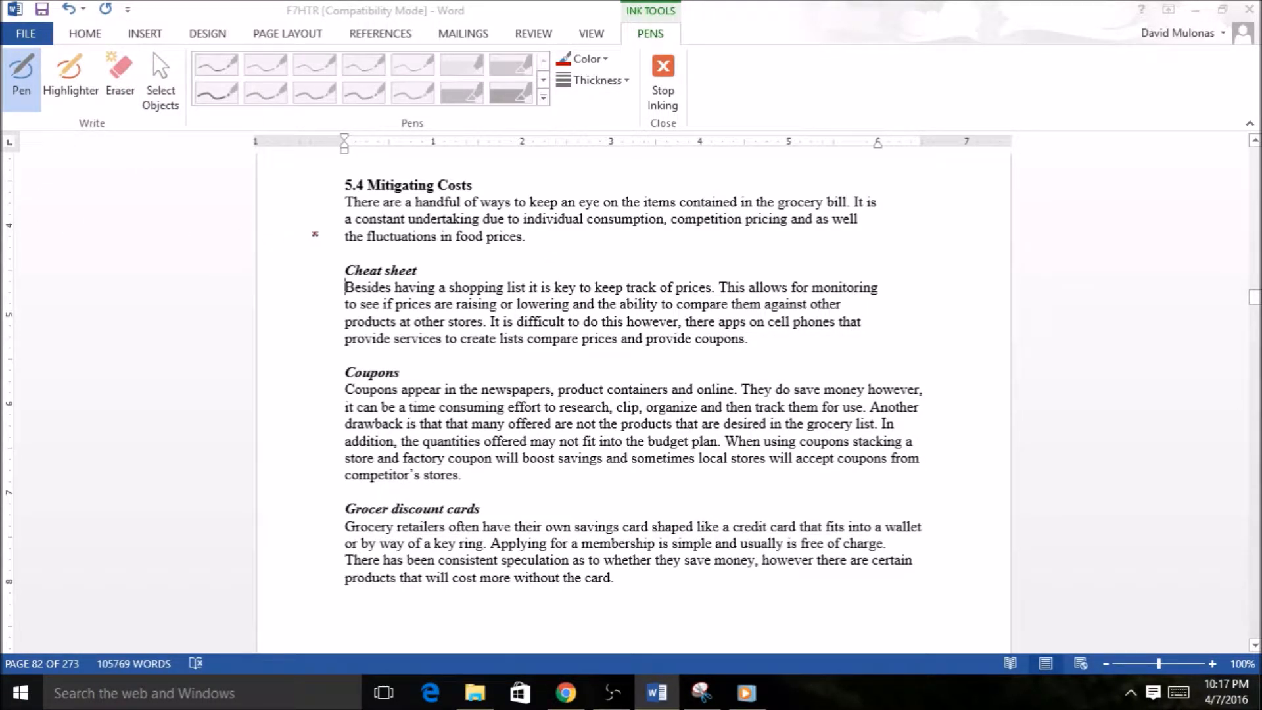
Step: Draw a wavy red arrow down the left margin and circle the 'Coupons' heading
{"action": "left_click_drag", "start_coordinate": [292, 213], "coordinate": [279, 528]}
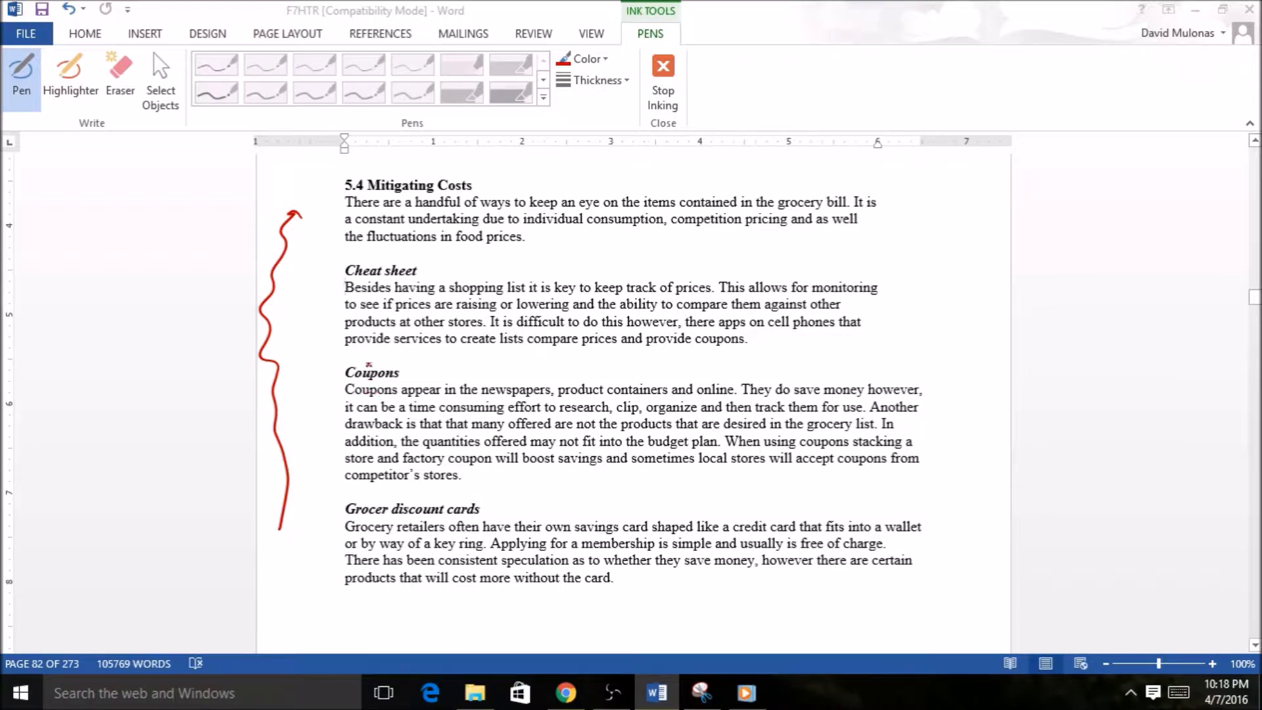
{"action": "left_click_drag", "start_coordinate": [403, 363], "coordinate": [346, 382]}
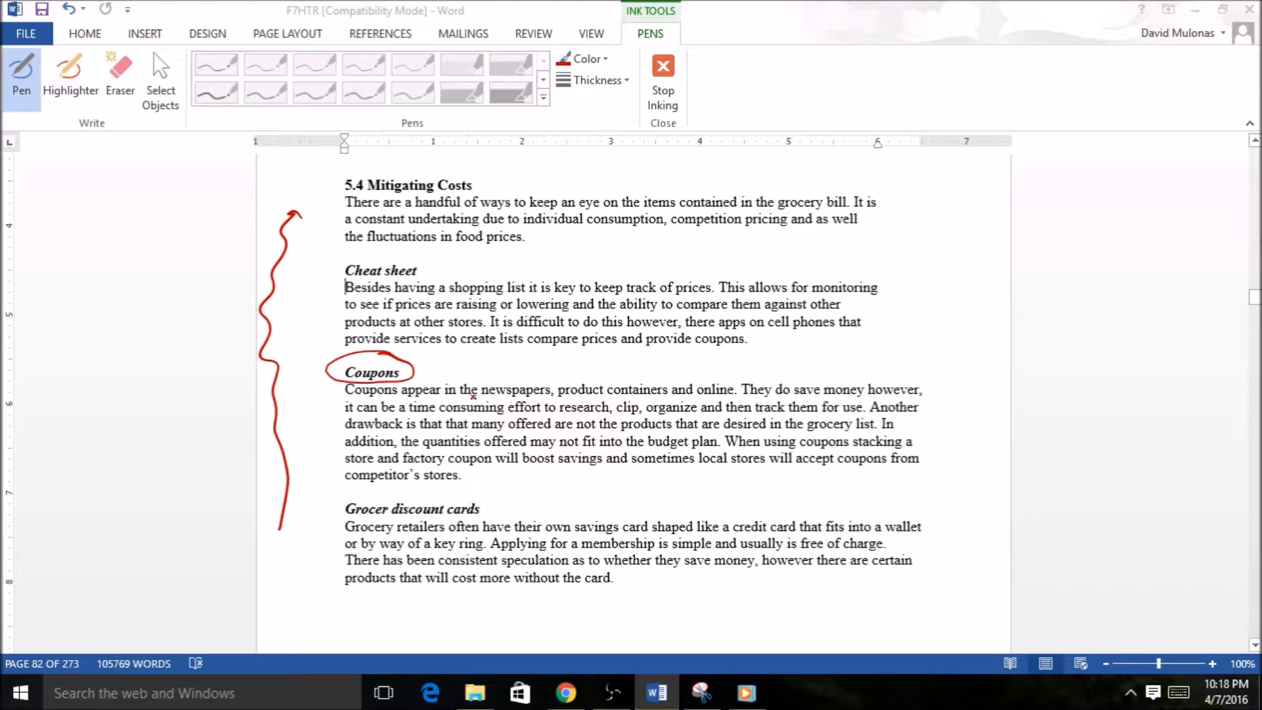
Step: Underline 'newspapers, product containers and online', add a check with handwritten 'Groupon', and underline the drawback phrases
{"action": "left_click_drag", "start_coordinate": [471, 402], "coordinate": [632, 403]}
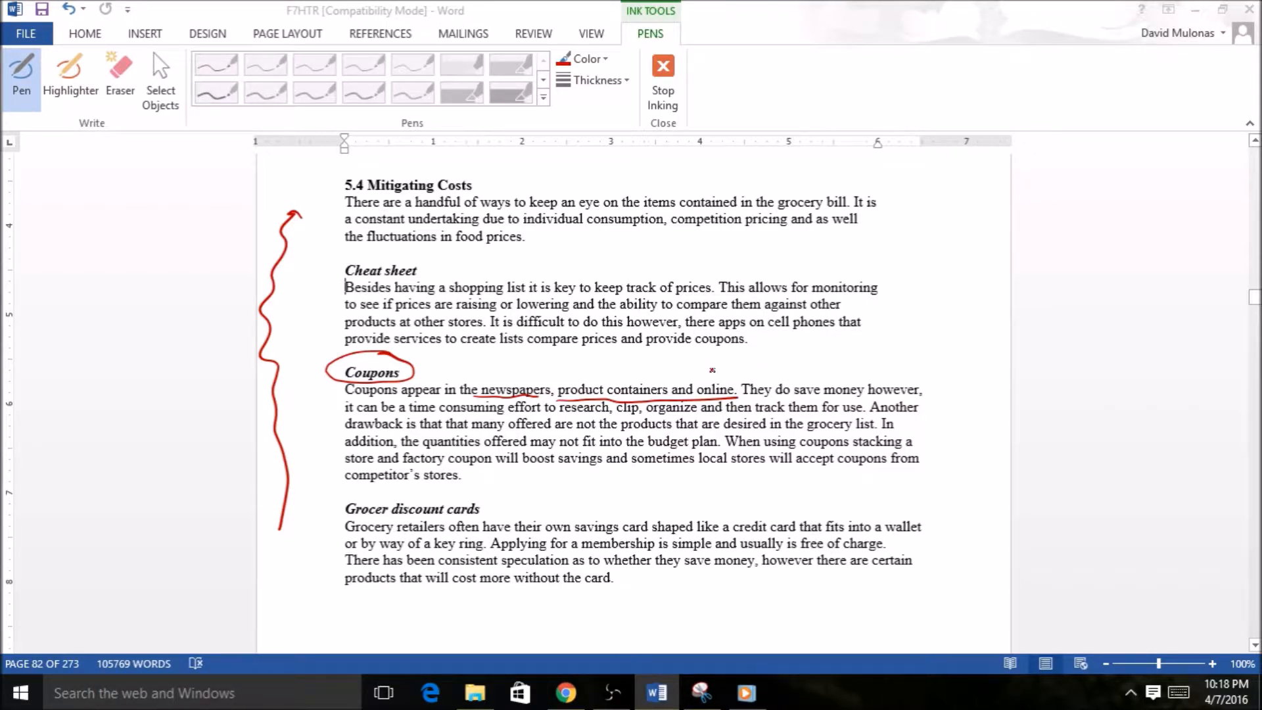
{"action": "left_click_drag", "start_coordinate": [709, 383], "coordinate": [812, 349]}
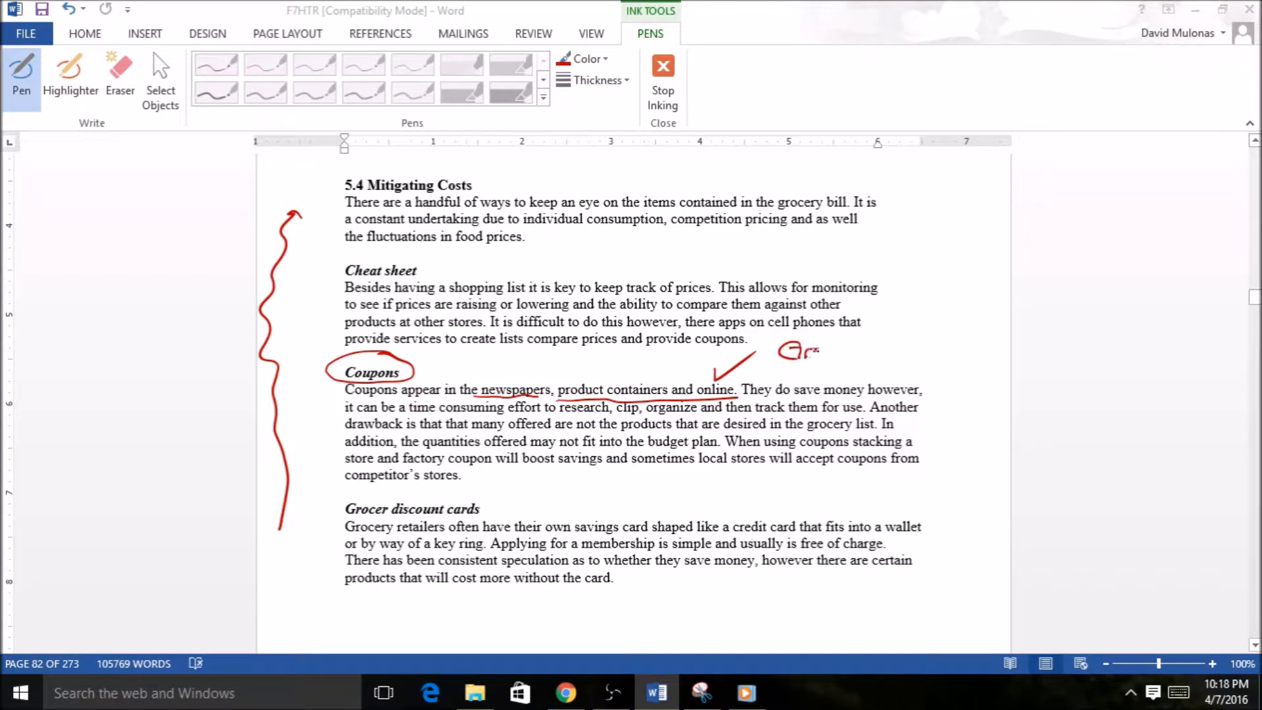
{"action": "left_click_drag", "start_coordinate": [785, 353], "coordinate": [877, 358]}
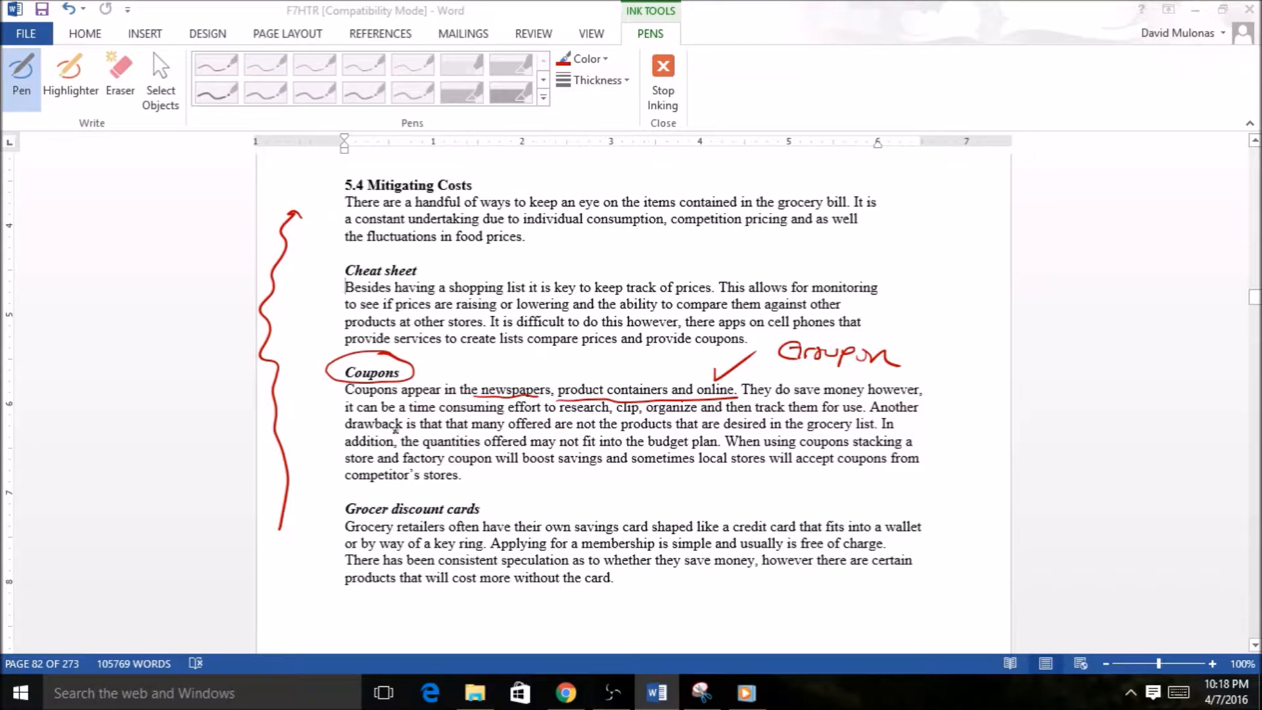
{"action": "left_click_drag", "start_coordinate": [395, 417], "coordinate": [462, 414]}
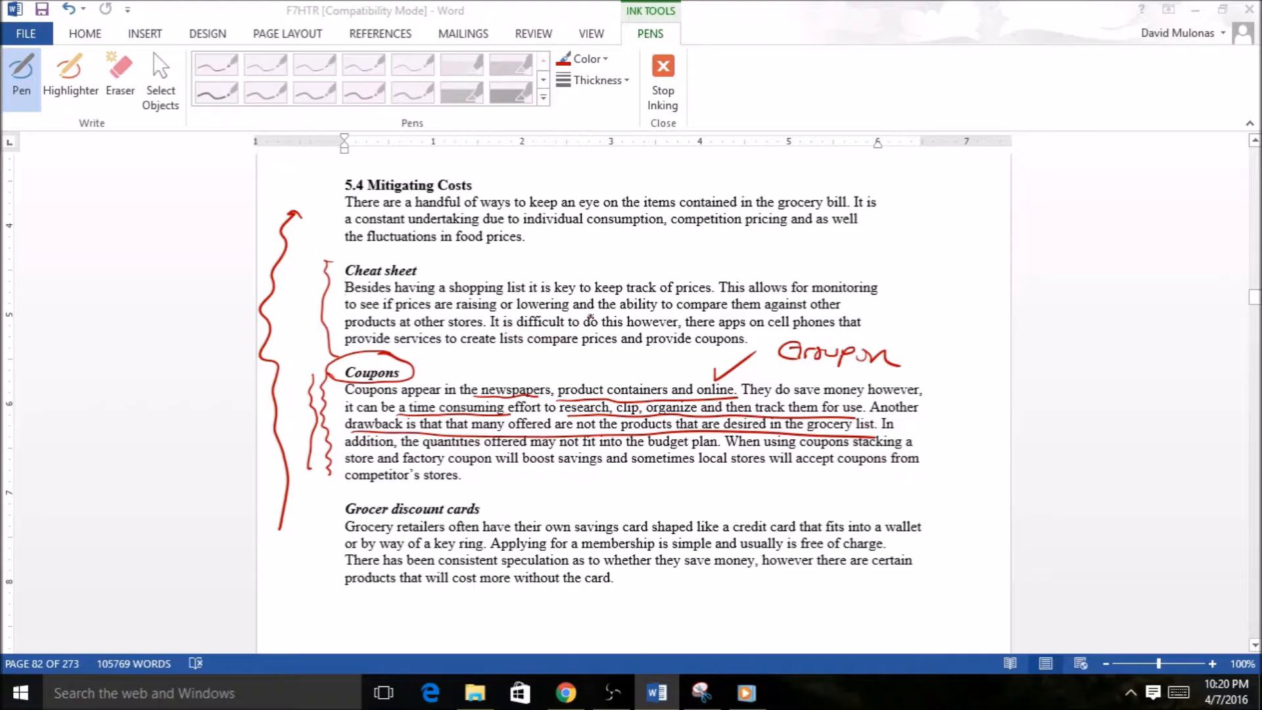
Step: Underline price-tracking phrases and handwrite 'bananas when on sale' beside the Cheat sheet heading
{"action": "left_click_drag", "start_coordinate": [546, 300], "coordinate": [703, 296]}
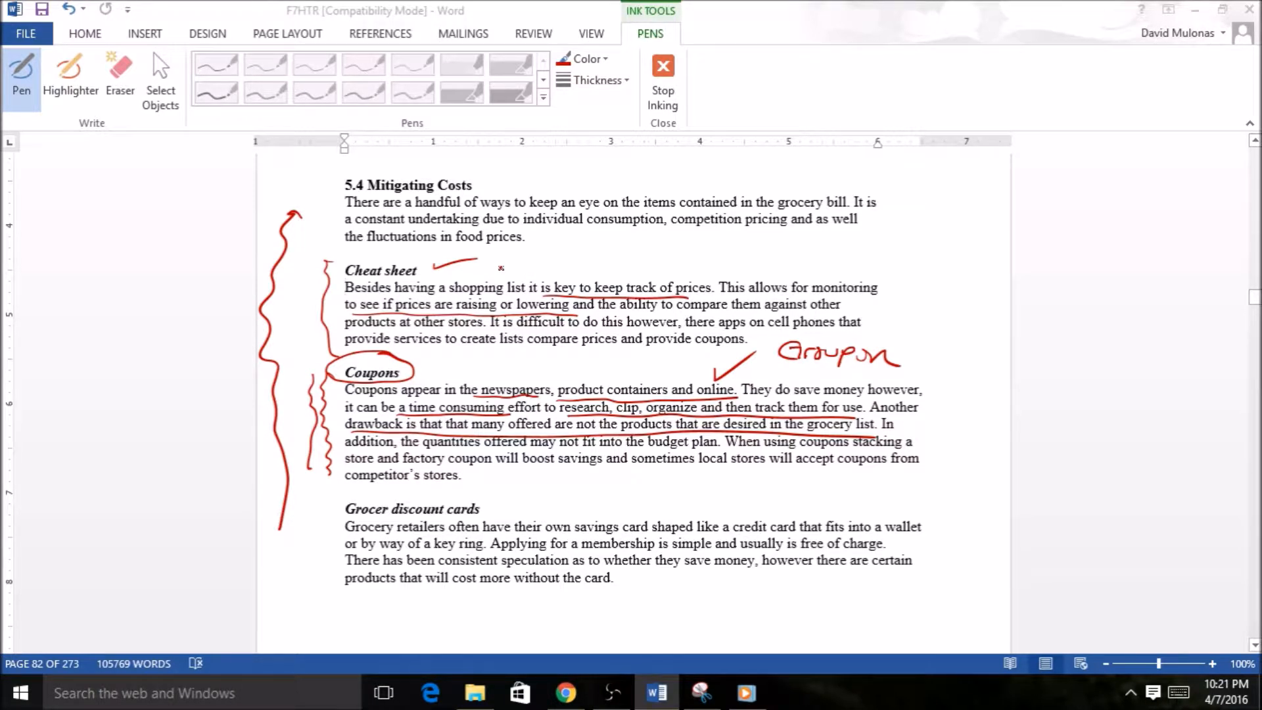
{"action": "left_click_drag", "start_coordinate": [499, 269], "coordinate": [555, 269]}
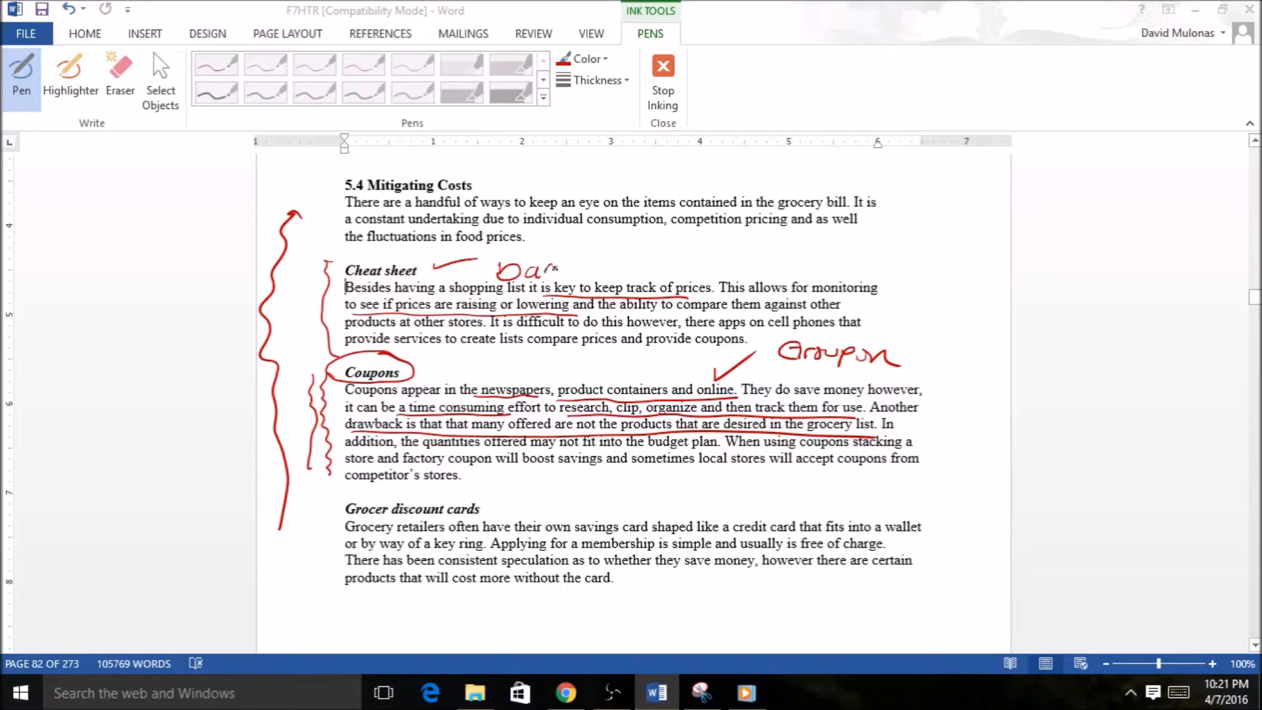
{"action": "left_click_drag", "start_coordinate": [535, 266], "coordinate": [644, 269]}
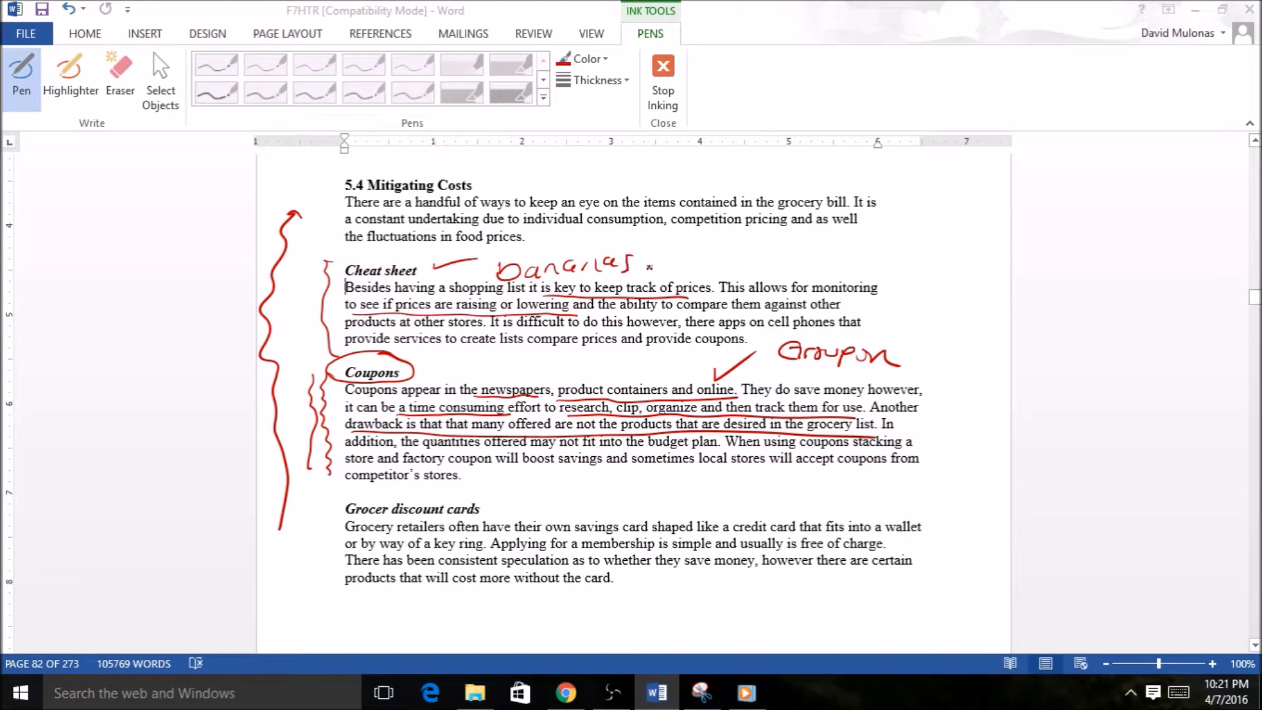
{"action": "left_click_drag", "start_coordinate": [644, 262], "coordinate": [773, 261]}
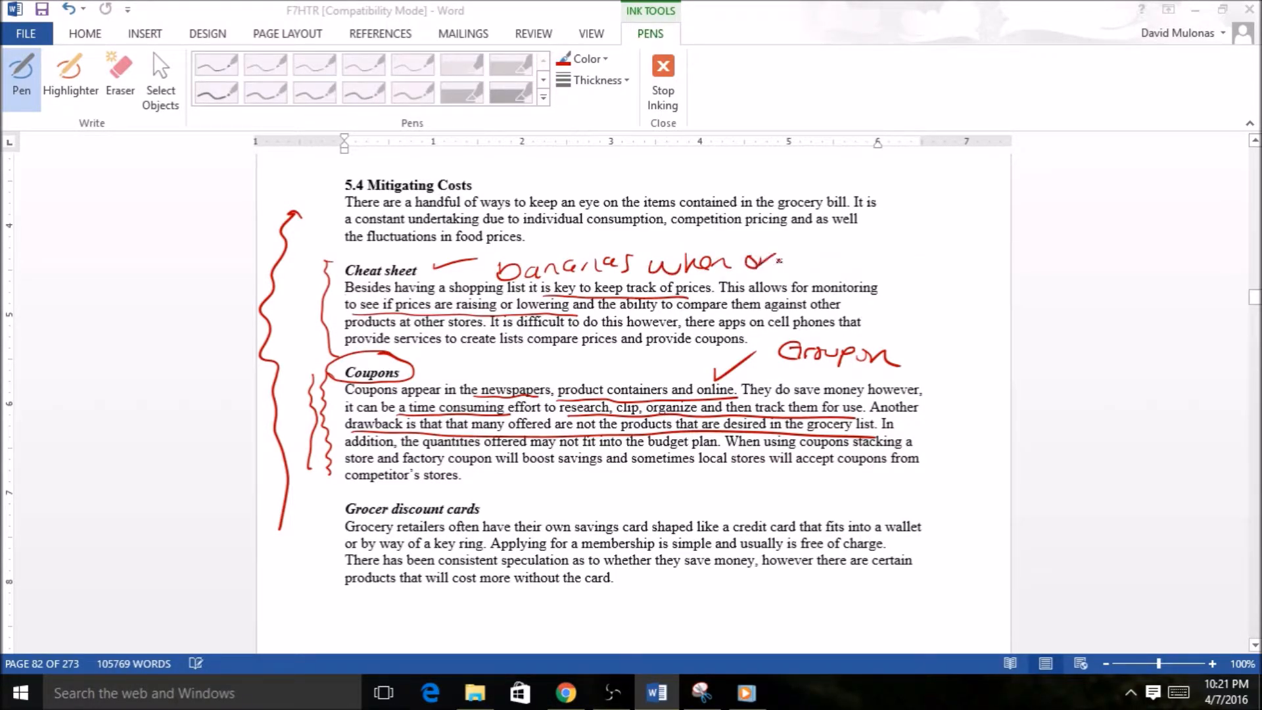
{"action": "left_click_drag", "start_coordinate": [792, 258], "coordinate": [873, 258]}
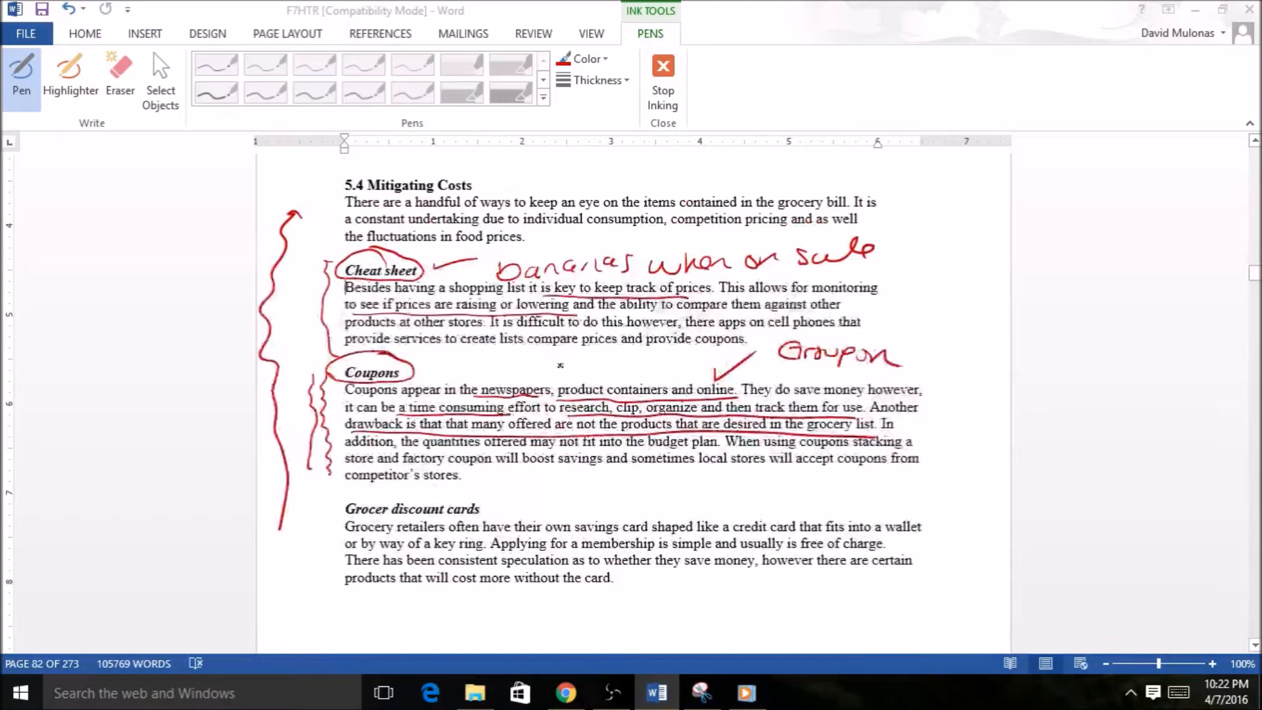
Step: Circle the 'Grocer discount cards' heading in red ink
{"action": "left_click_drag", "start_coordinate": [345, 490], "coordinate": [329, 503]}
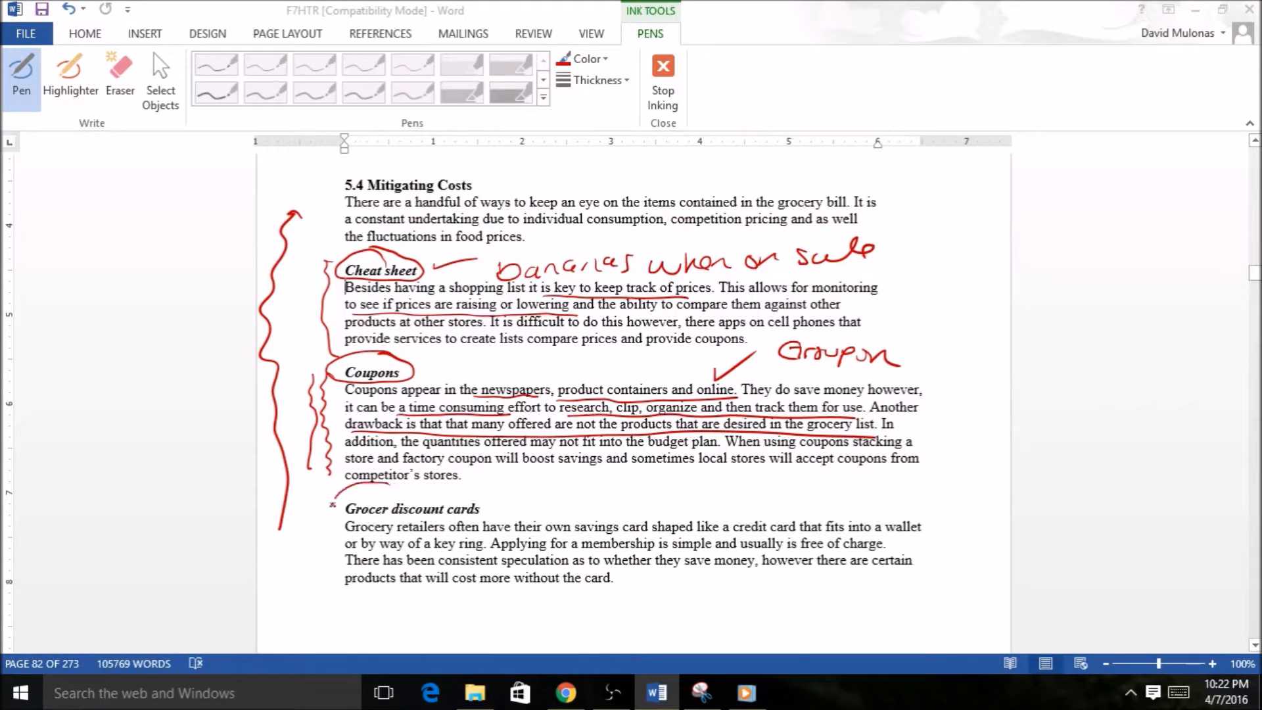
{"action": "left_click_drag", "start_coordinate": [330, 519], "coordinate": [491, 500]}
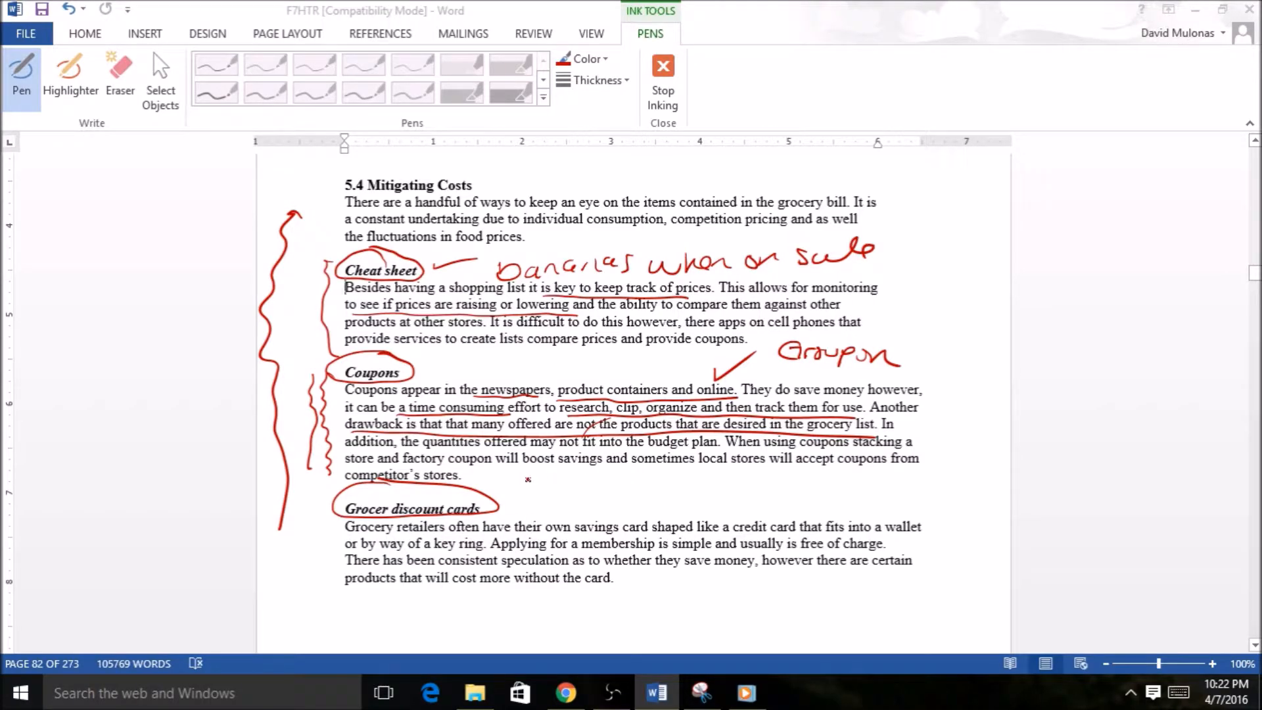
Step: Handwrite '$16.99 -> $8.99' above the Grocer discount cards heading
{"action": "left_click_drag", "start_coordinate": [508, 490], "coordinate": [554, 483]}
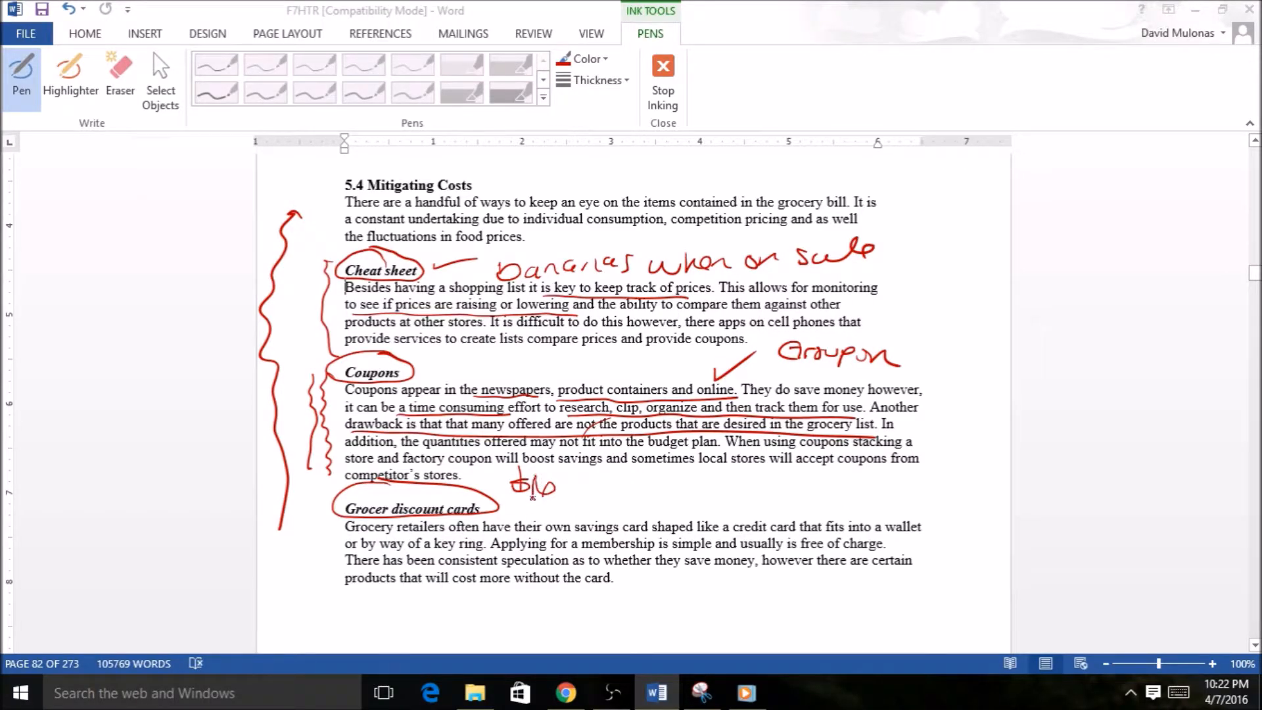
{"action": "left_click_drag", "start_coordinate": [555, 487], "coordinate": [592, 483]}
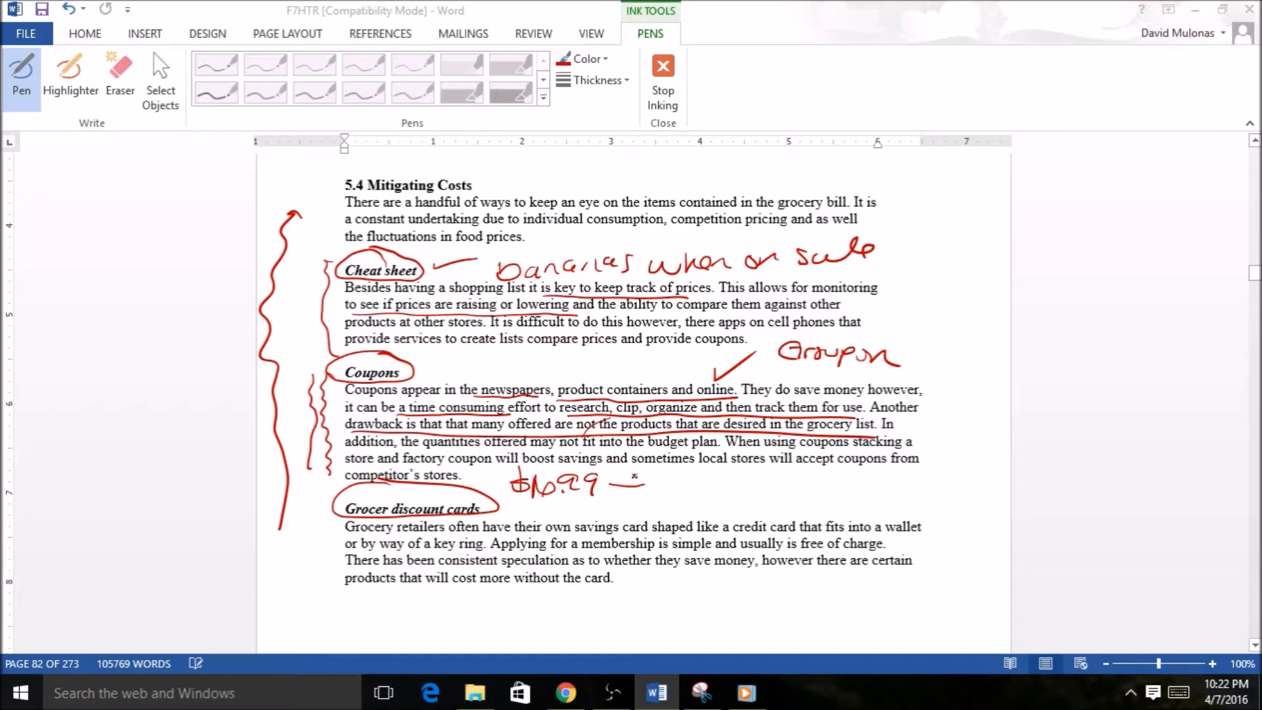
{"action": "left_click_drag", "start_coordinate": [611, 482], "coordinate": [709, 482]}
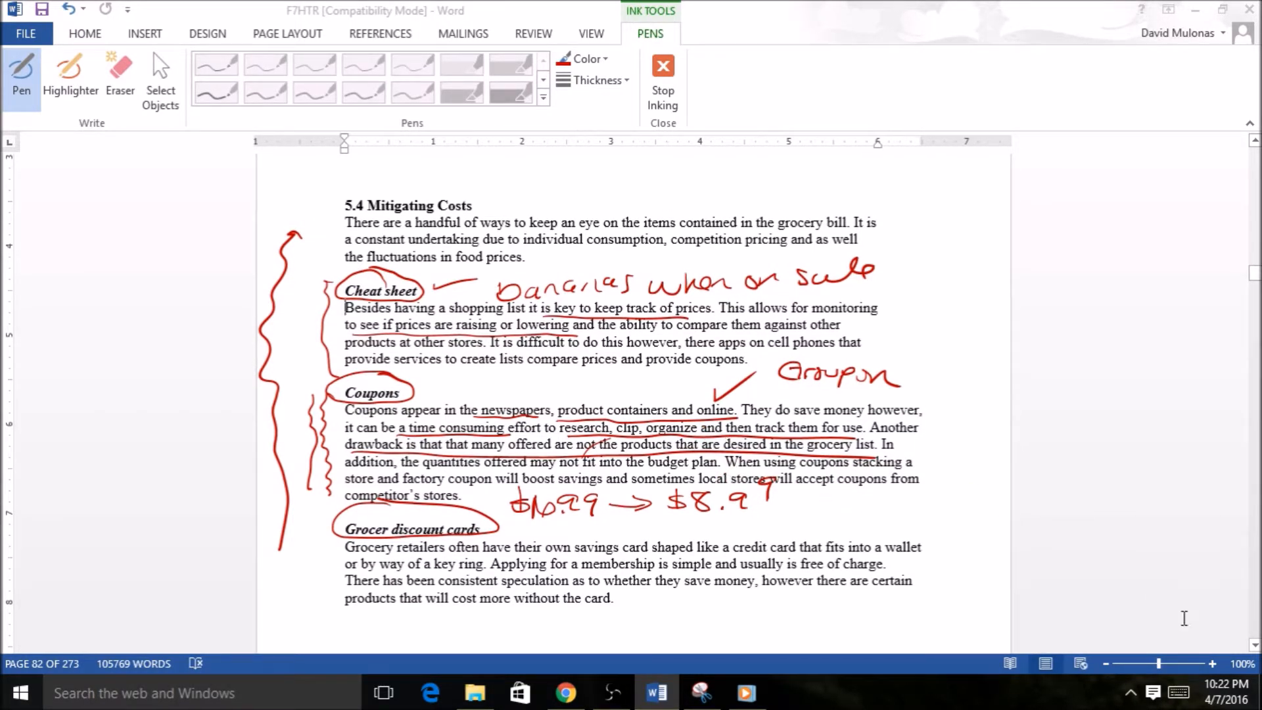
{"action": "scroll", "scroll_direction": "down", "scroll_amount": 3}
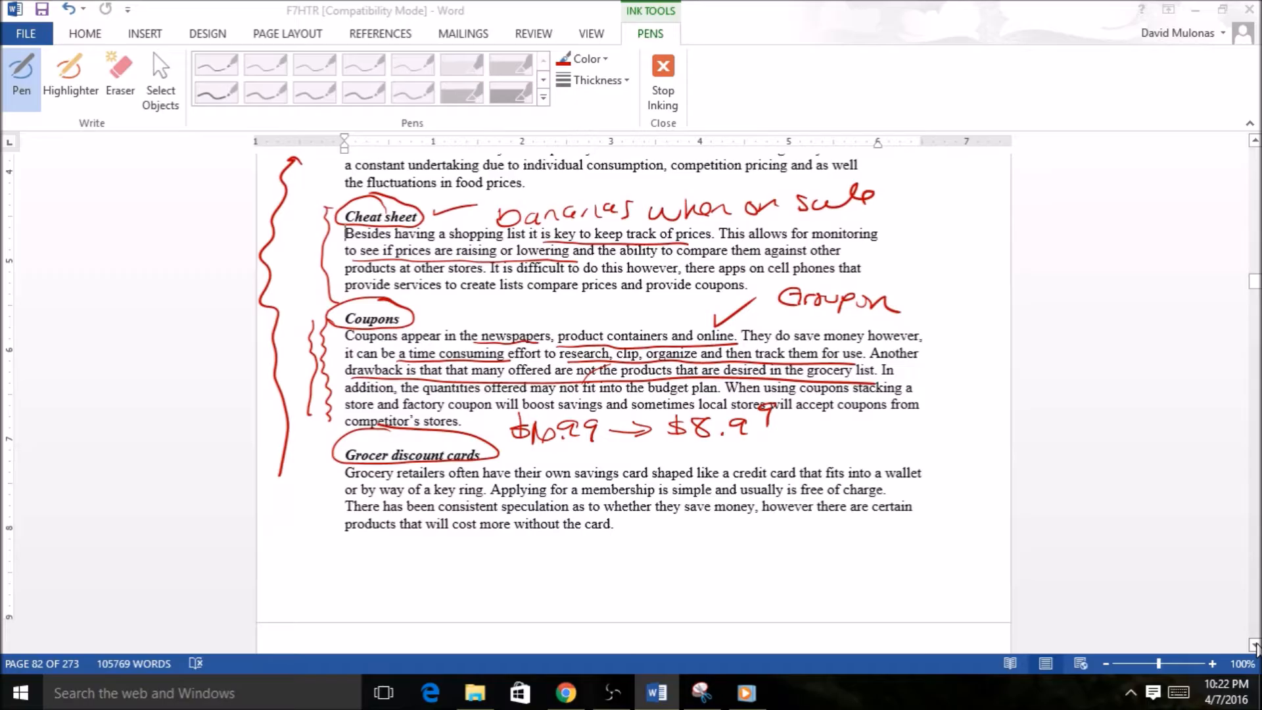